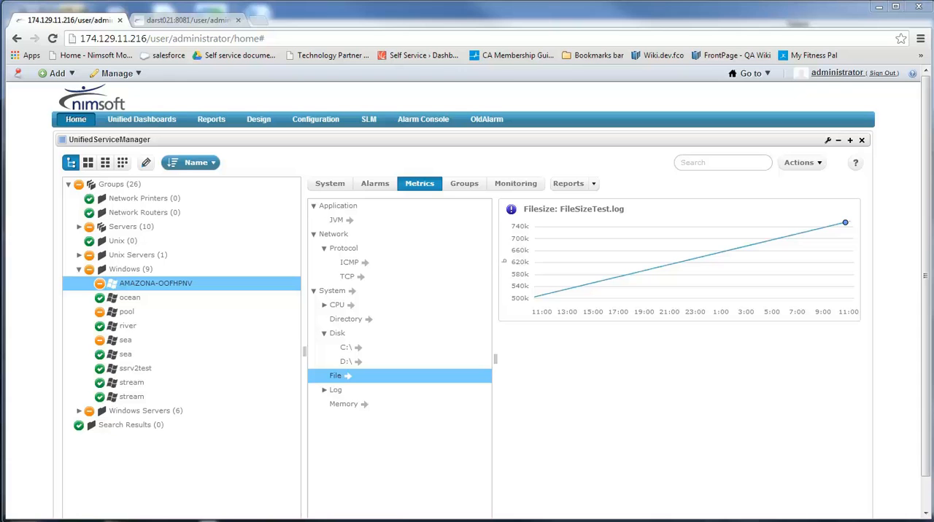
Step: Generate Java code for QoSAlarm with example alarm and QoS metric sending, then save it
left_click(349, 375)
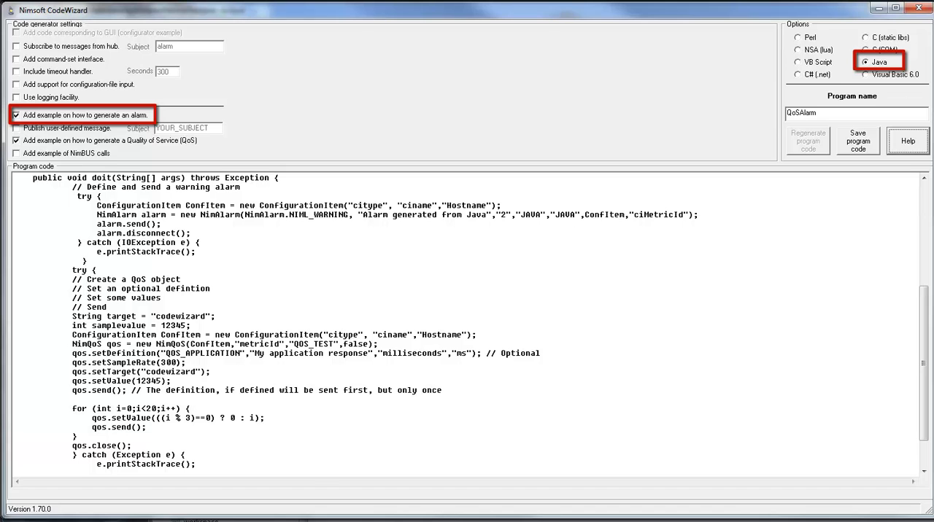
left_click(16, 140)
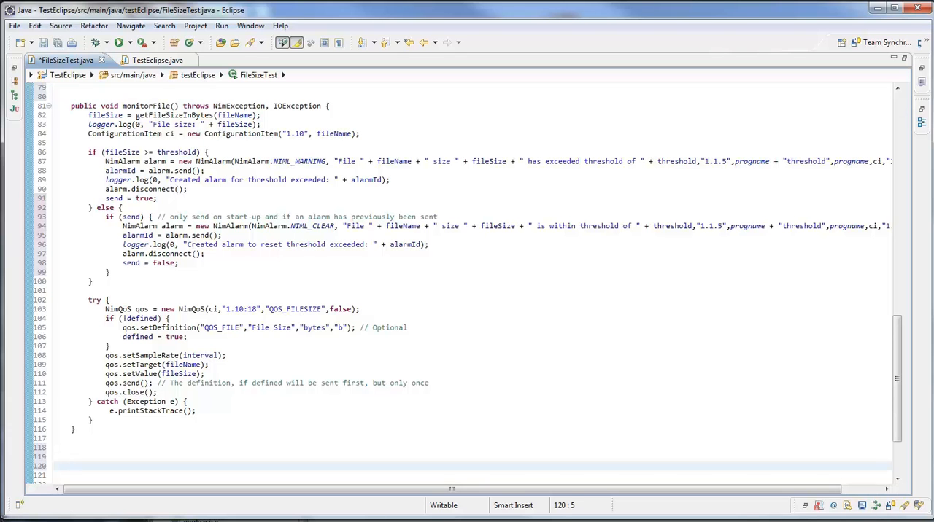
scroll("right", 3)
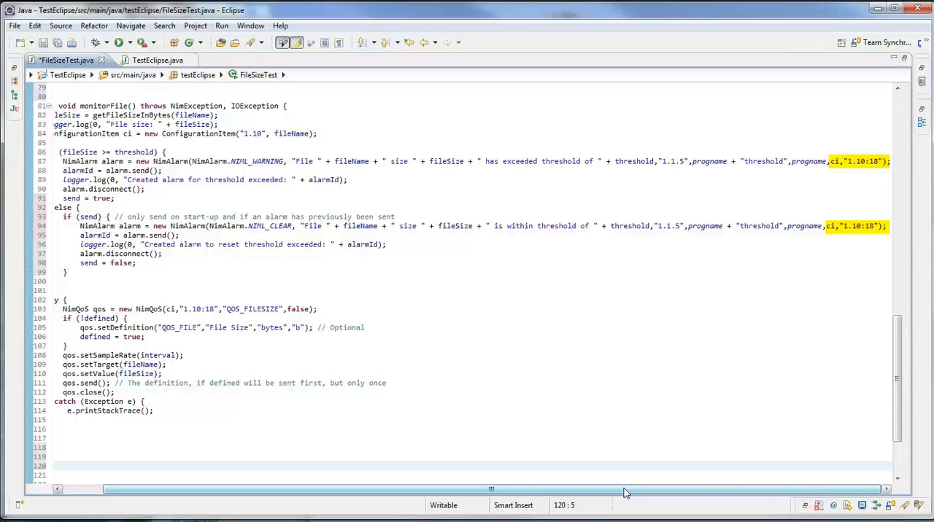
double_click(192, 309)
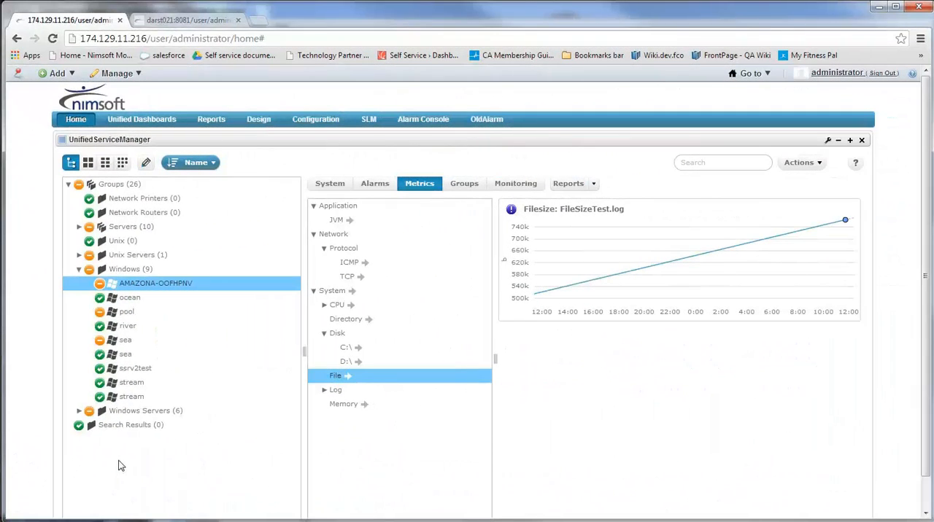
mouse_move(552, 291)
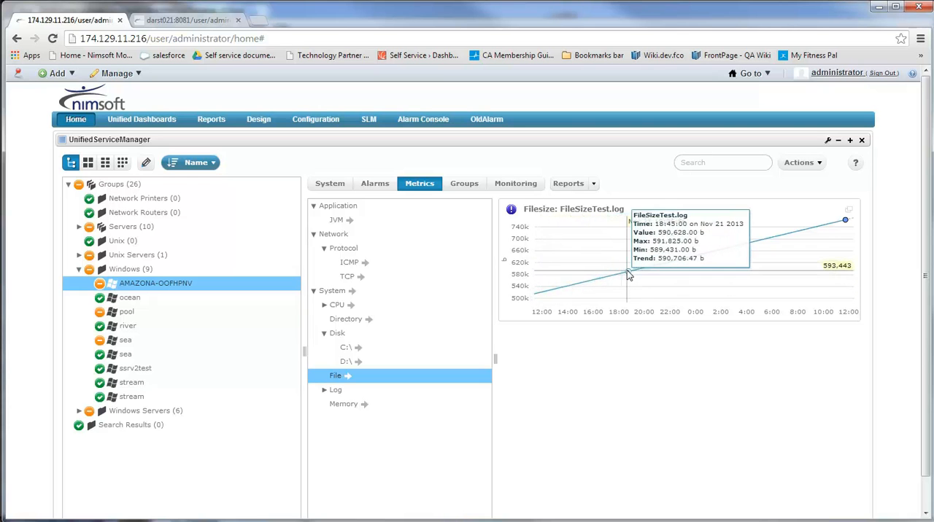
mouse_move(836, 226)
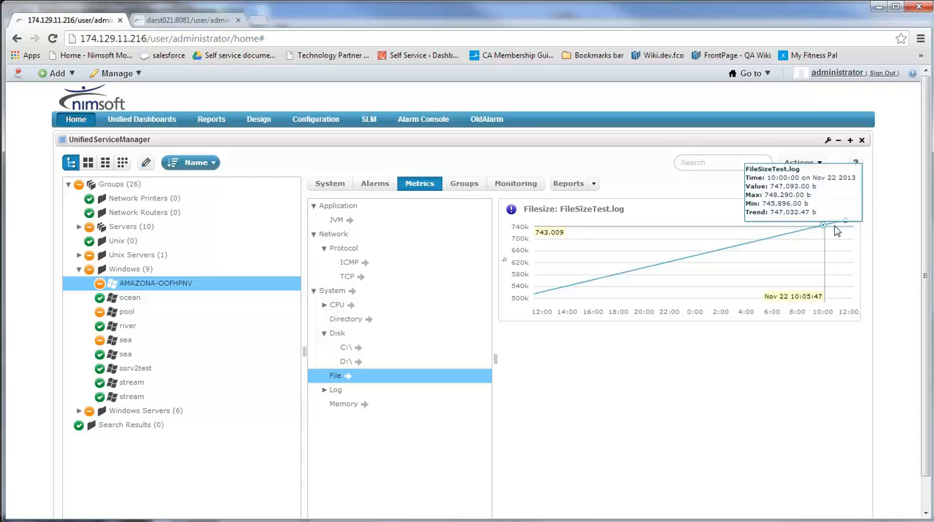
mouse_move(844, 223)
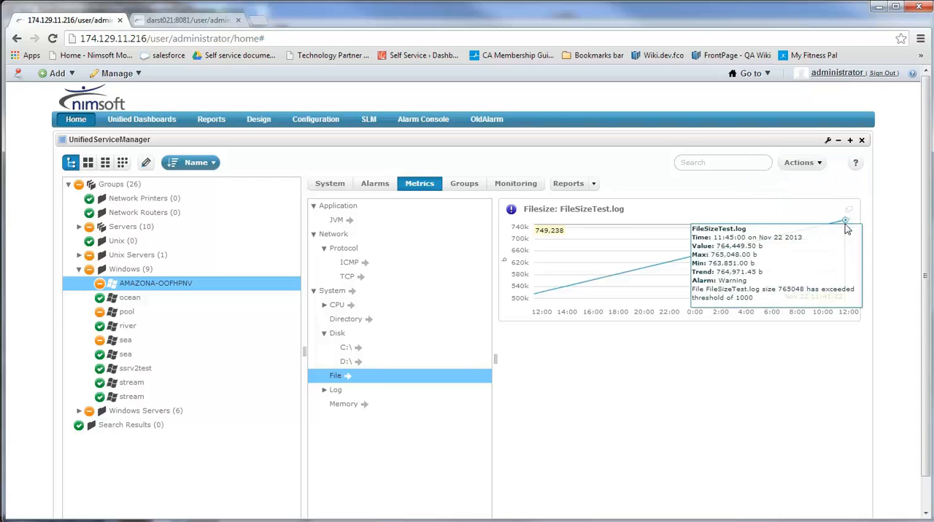